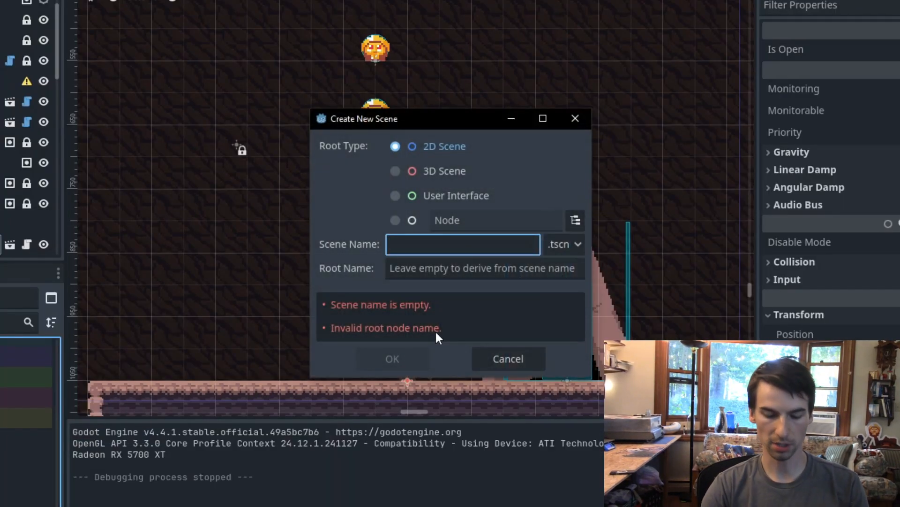
# Create a 2D scene named Vortex2 and add the 'urn empty.png' sprite to it.
pyautogui.write('Vr')
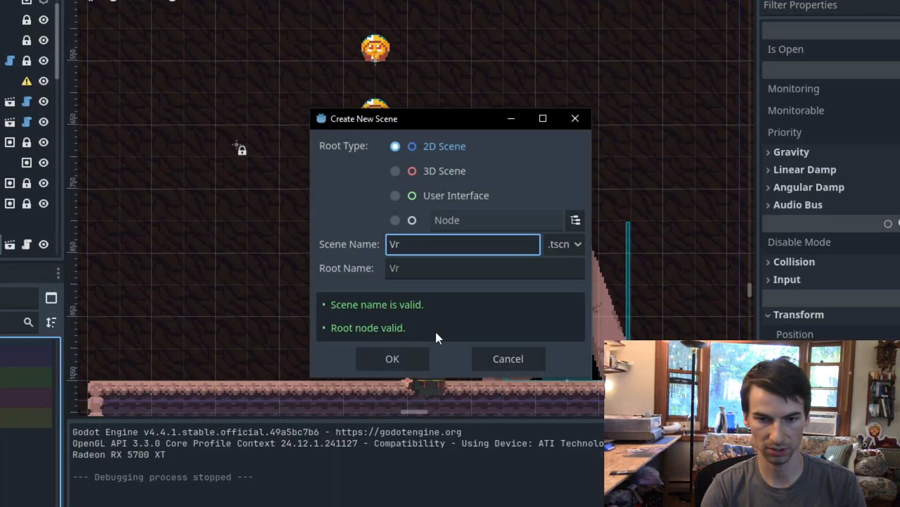
pyautogui.click(392, 359)
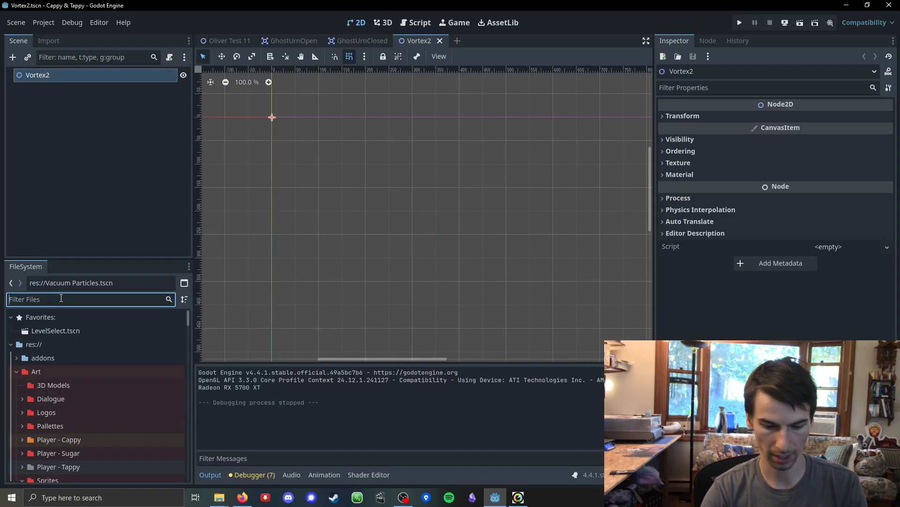
pyautogui.write('urn')
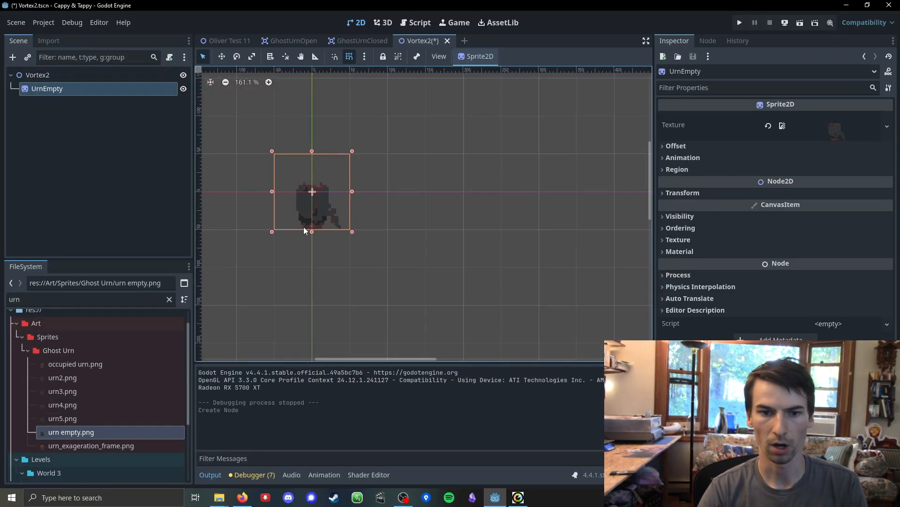
pyautogui.scroll(-3)
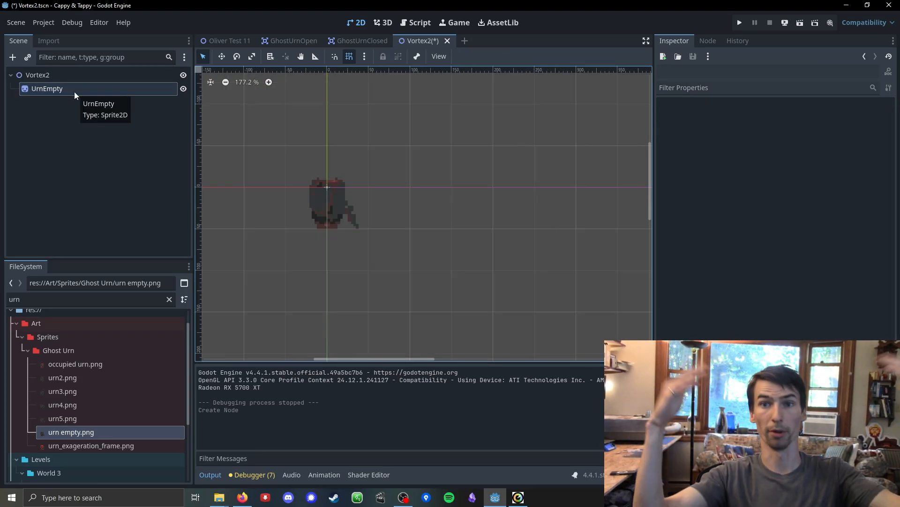
pyautogui.moveTo(62, 69)
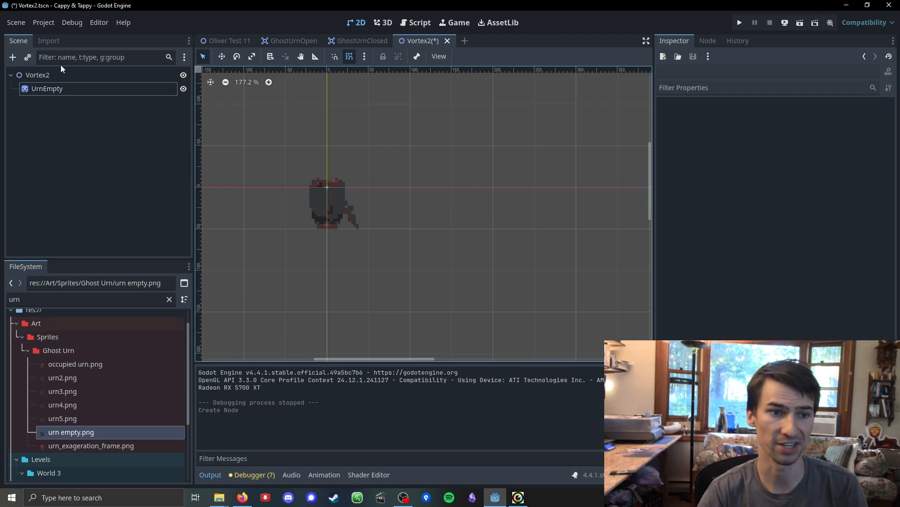
# Add a GPUParticles2D child under Vortex2 with Dust Sprite Sheet.png as its texture.
pyautogui.rightClick(33, 75)
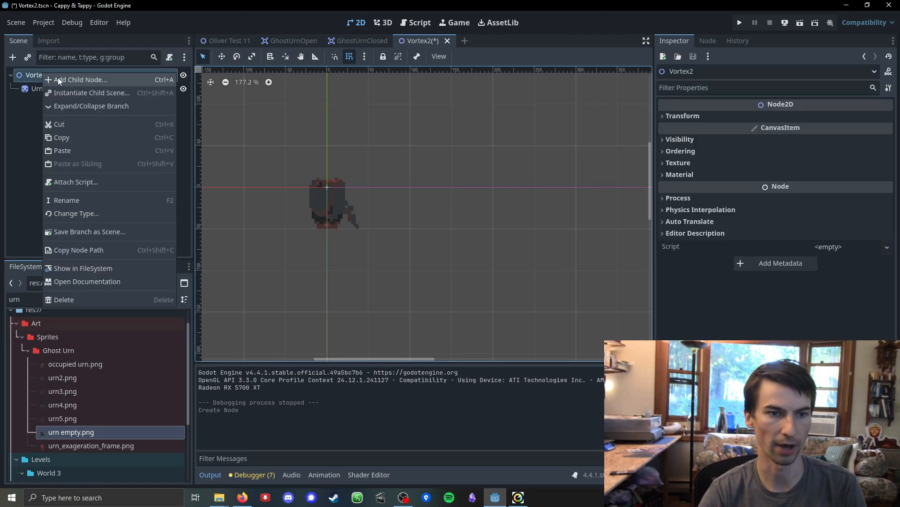
pyautogui.click(81, 79)
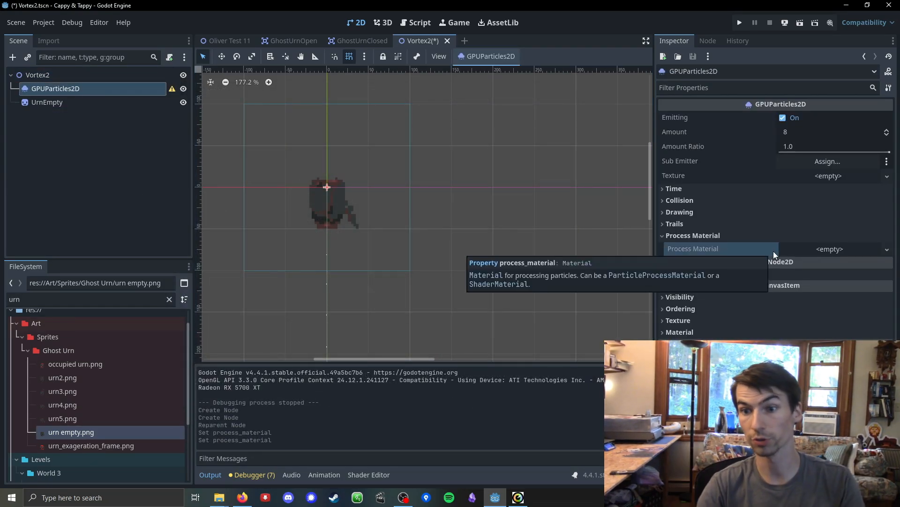
pyautogui.moveTo(812, 183)
pyautogui.write('dust')
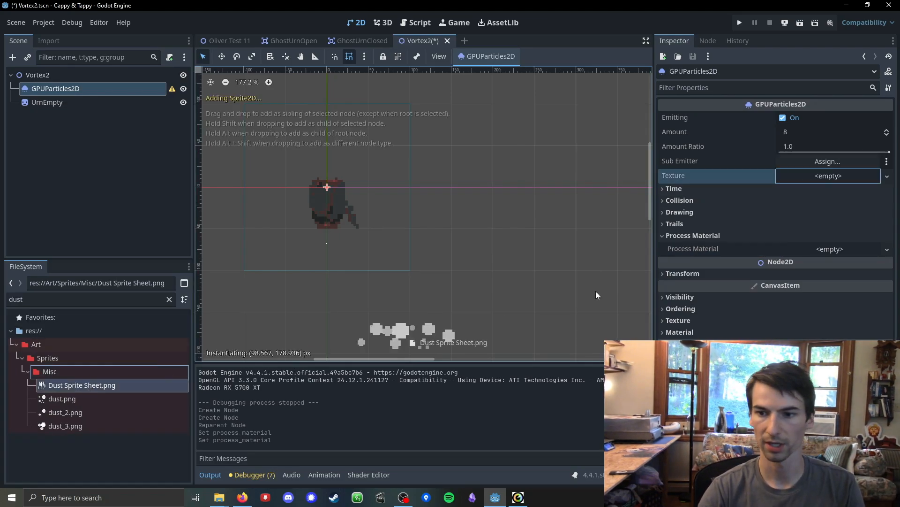
pyautogui.rightClick(81, 385)
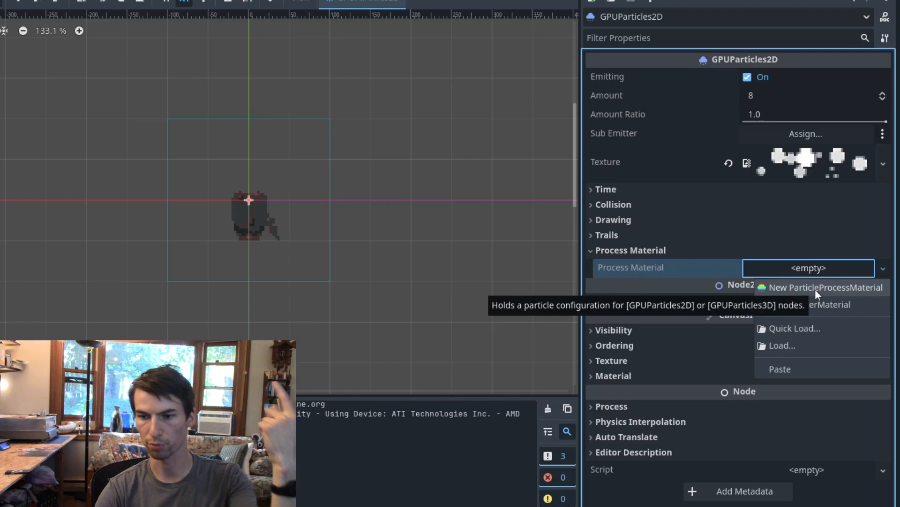
# Give the emitter a ParticleProcessMaterial: 40 particles, 60×60 box emission, y offset -250.
pyautogui.click(826, 287)
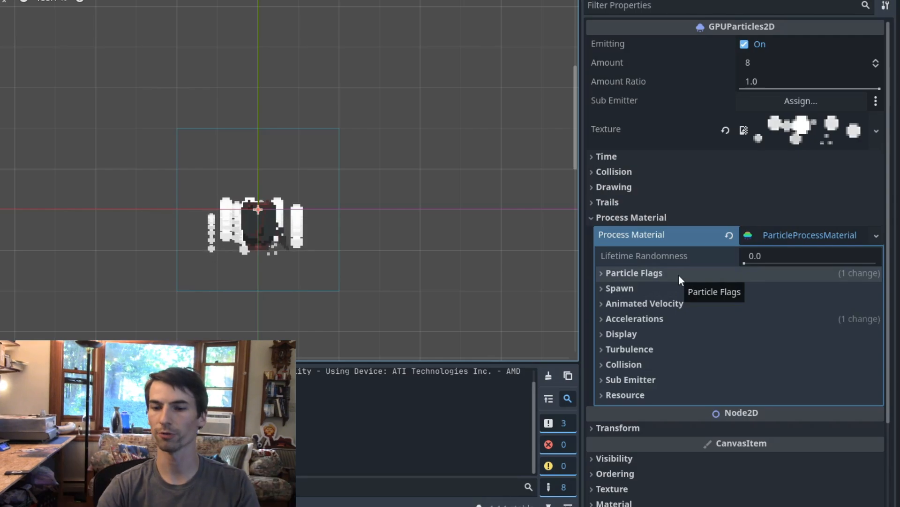
pyautogui.click(620, 288)
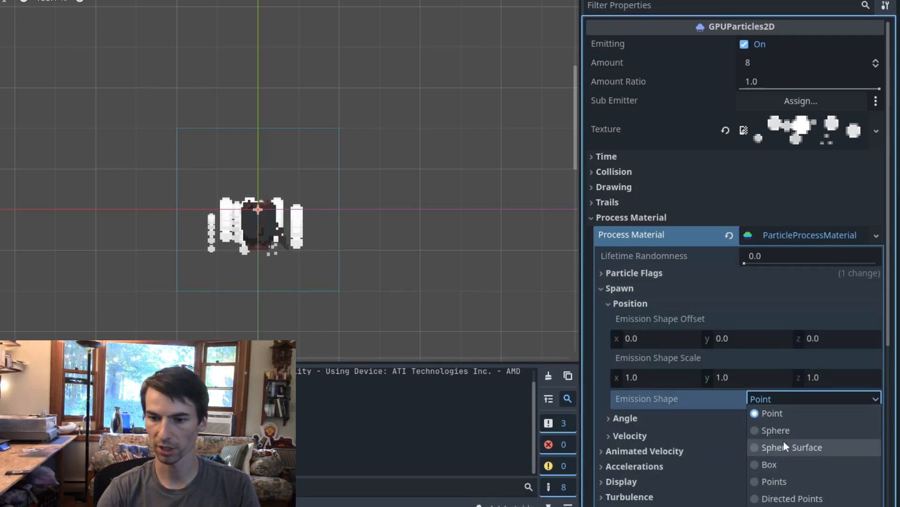
pyautogui.click(770, 463)
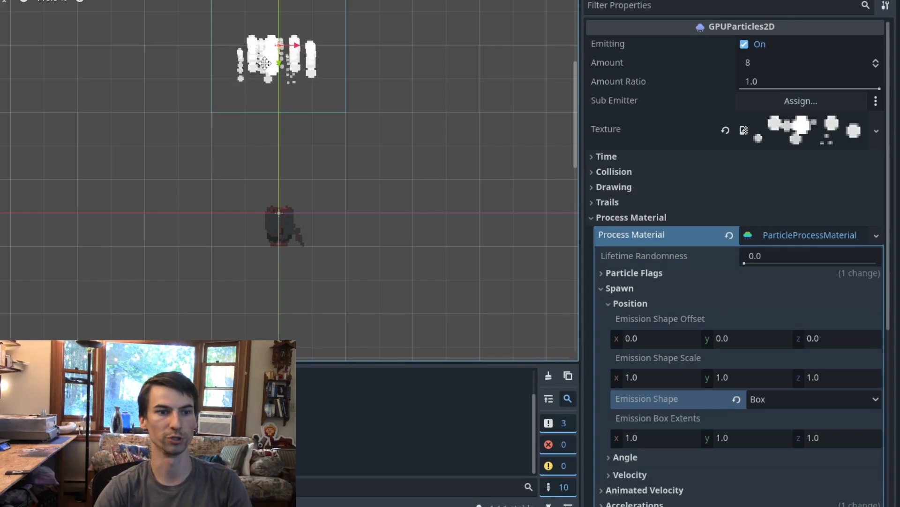
pyautogui.moveTo(279, 57); pyautogui.dragTo(278, 225)
pyautogui.write('60')
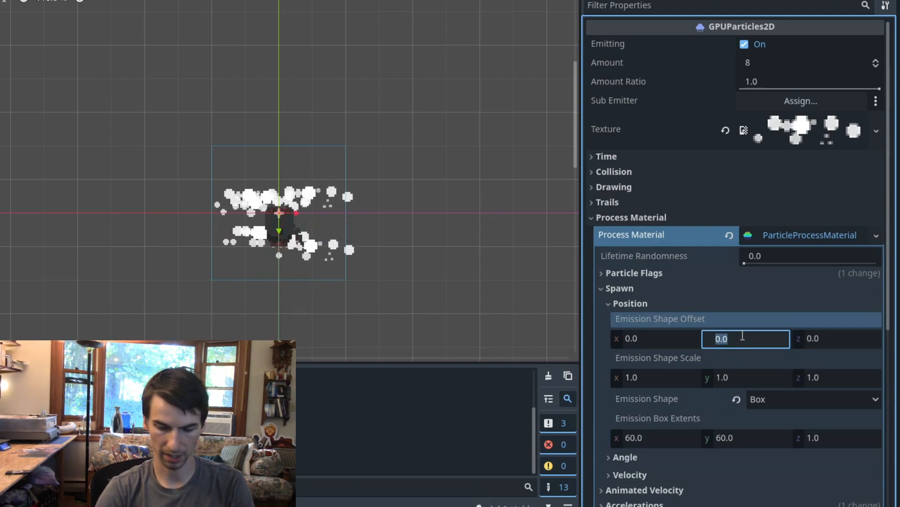
pyautogui.write('-250')
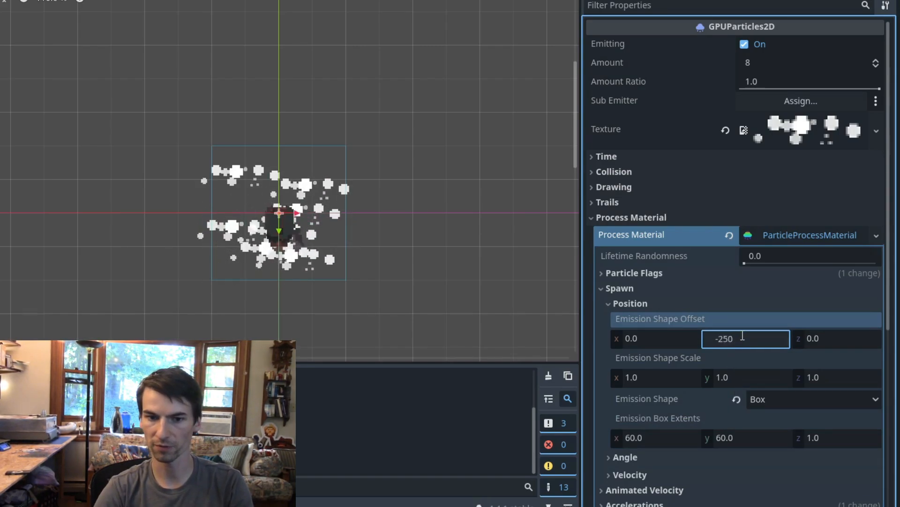
pyautogui.press('Return')
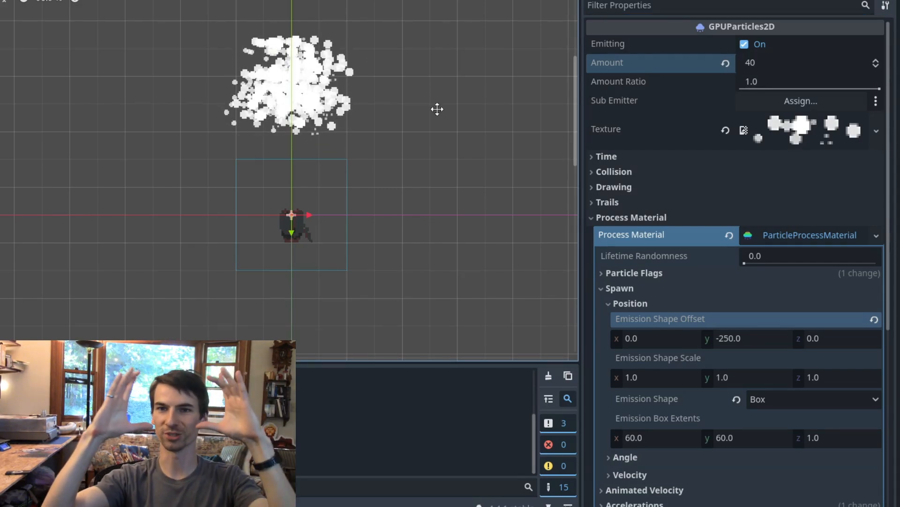
# Assign a CanvasItemMaterial with Particles Animation enabled and Particles Anim H Frames set to 4.
pyautogui.click(630, 304)
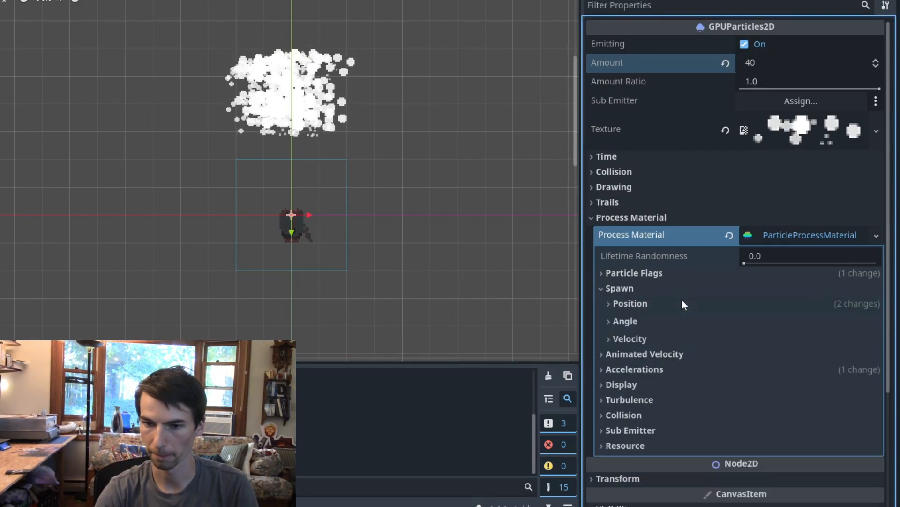
pyautogui.click(601, 288)
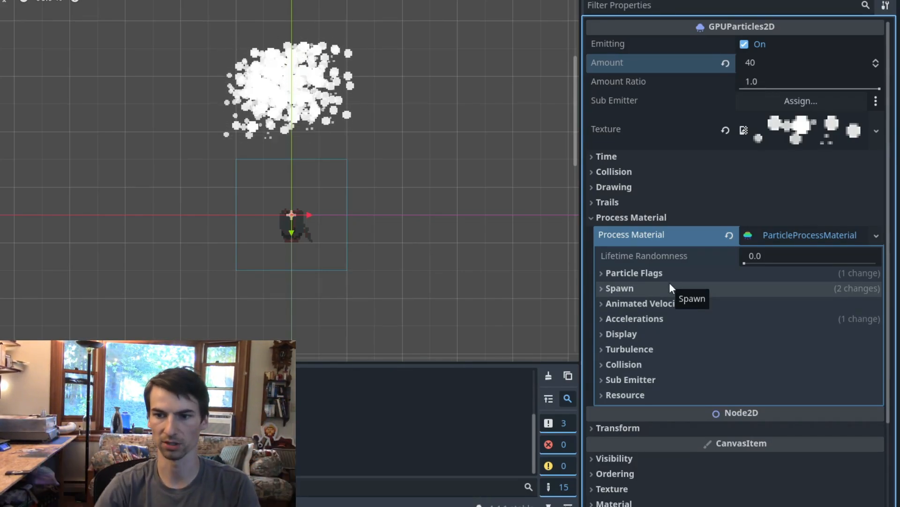
pyautogui.click(631, 218)
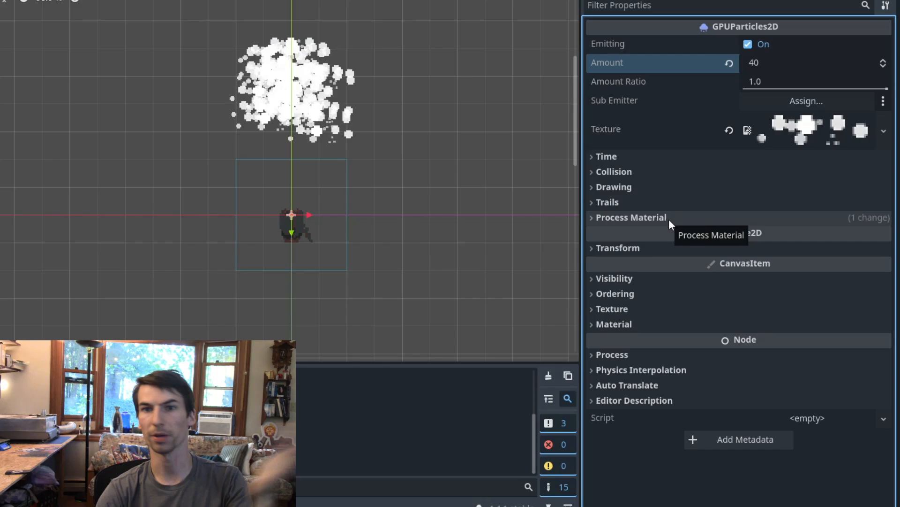
pyautogui.moveTo(740, 338)
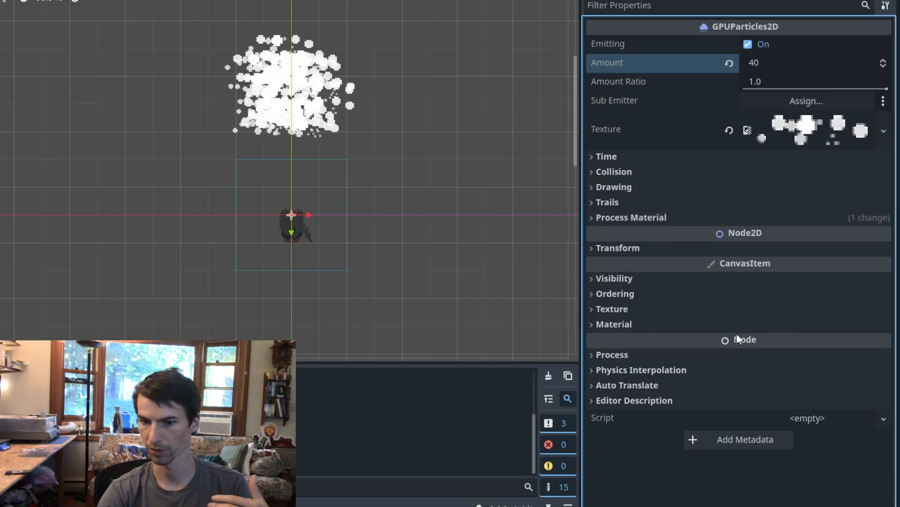
pyautogui.click(614, 323)
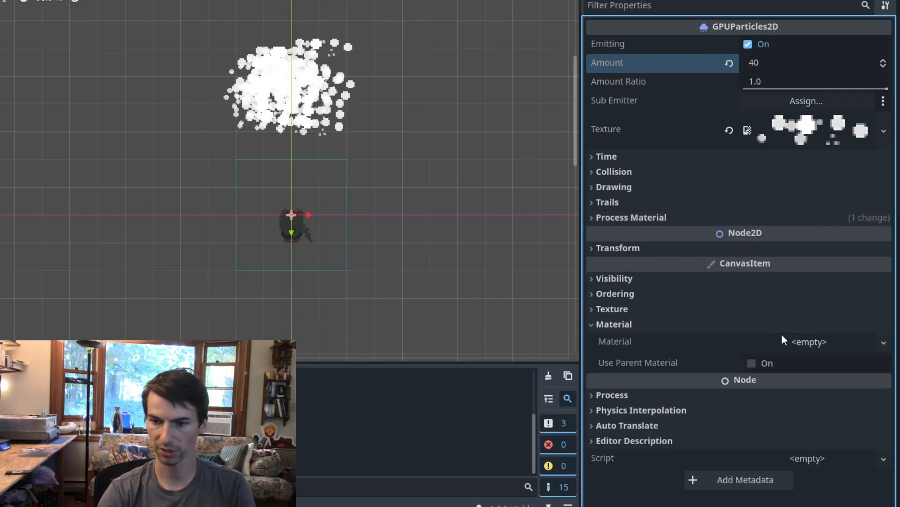
pyautogui.click(884, 341)
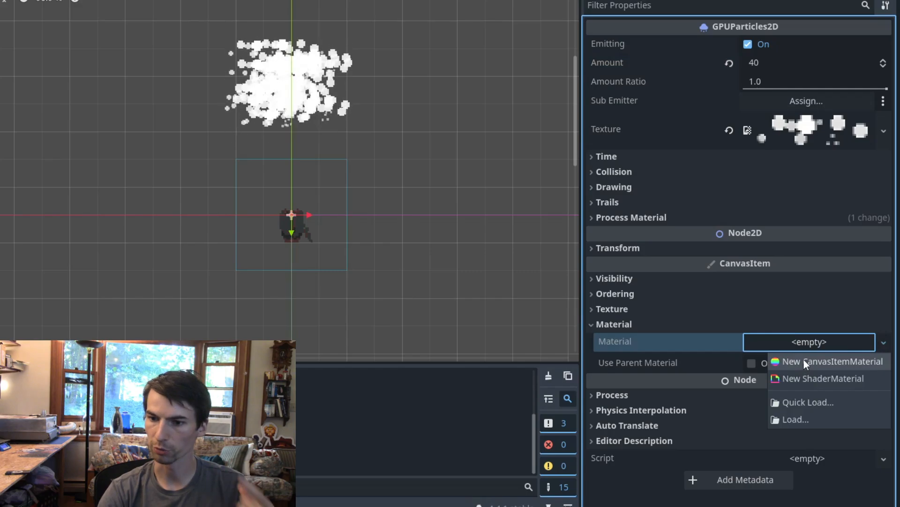
pyautogui.click(832, 361)
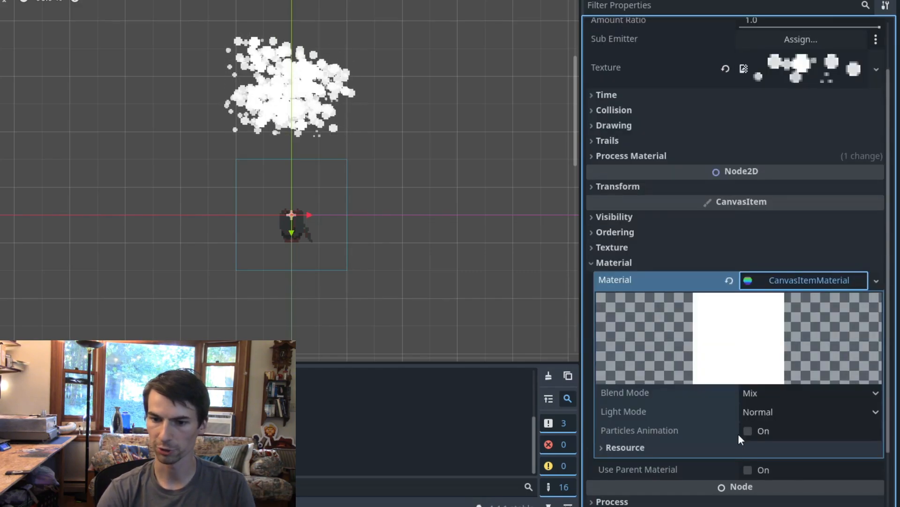
pyautogui.click(748, 430)
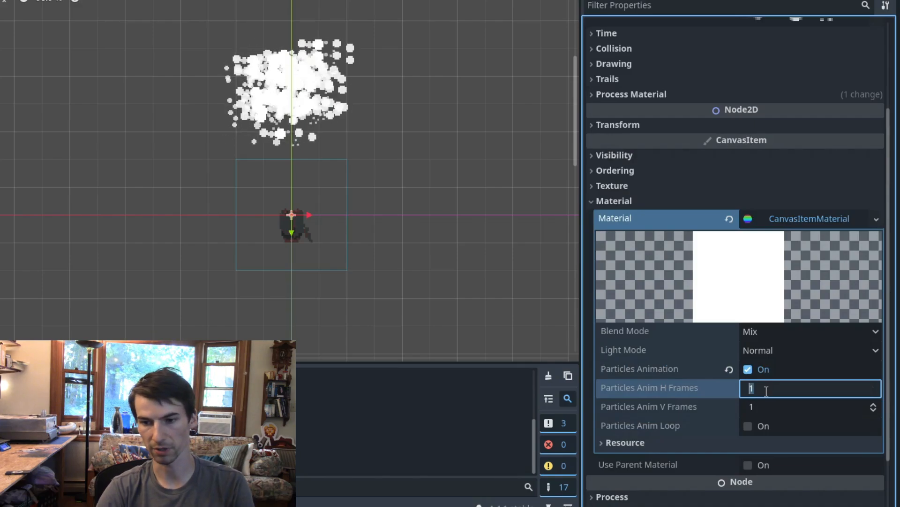
pyautogui.write('4')
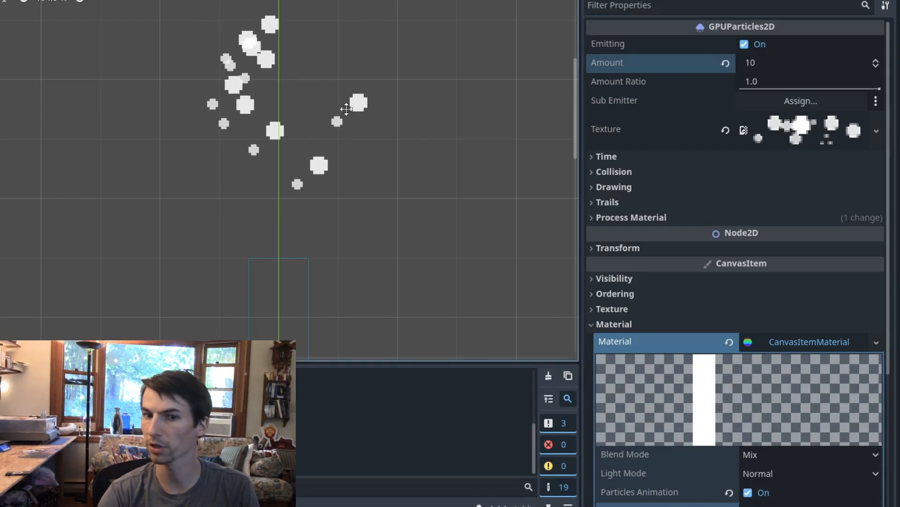
# Set the process material's Display > Animation Offset max to 1.0.
pyautogui.click(614, 323)
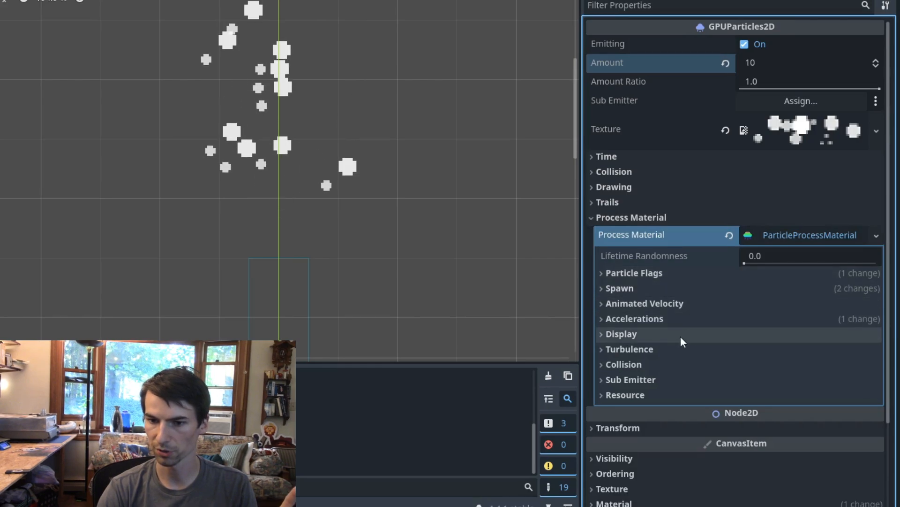
pyautogui.click(621, 333)
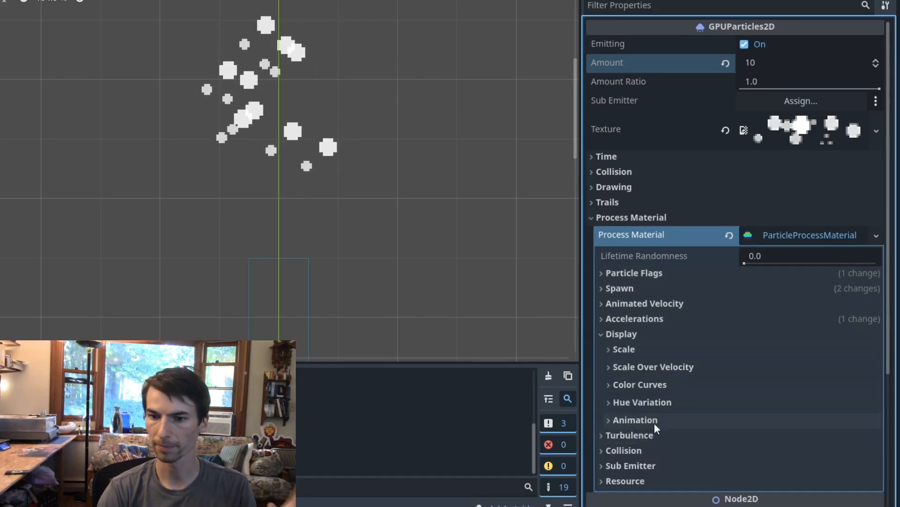
pyautogui.click(608, 420)
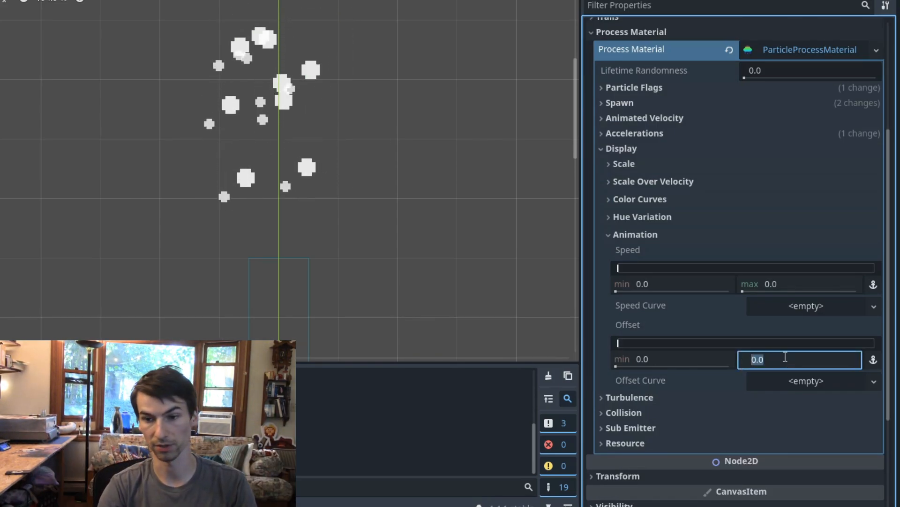
pyautogui.write('1.0')
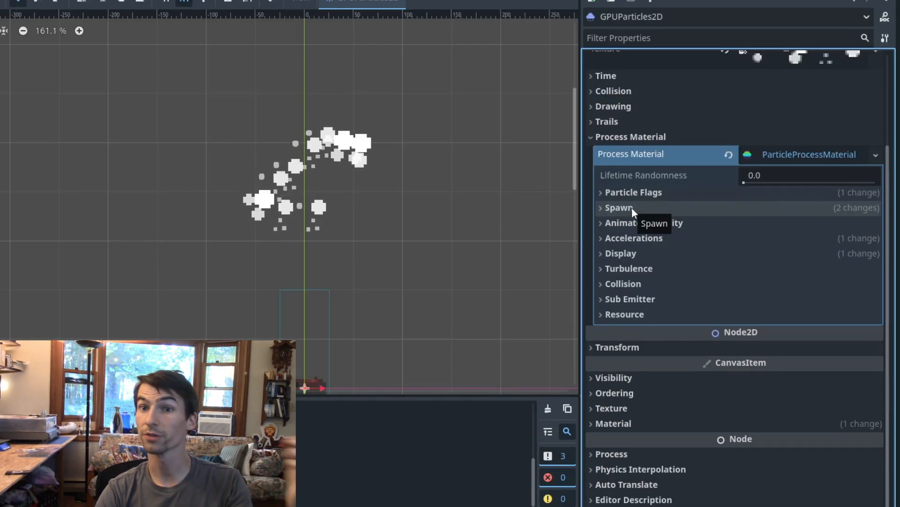
# Switch Spawn > Angle to value ± spread mode with a ±180 degree spread.
pyautogui.click(619, 207)
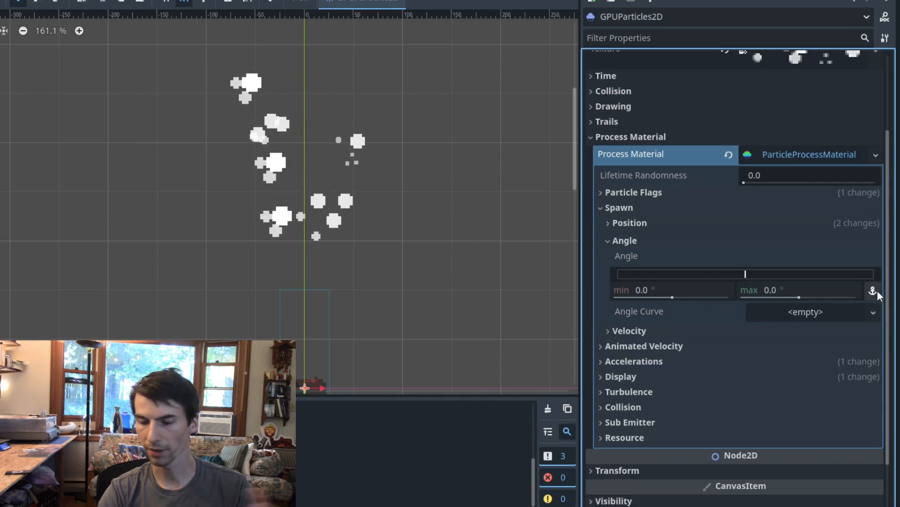
pyautogui.click(669, 290)
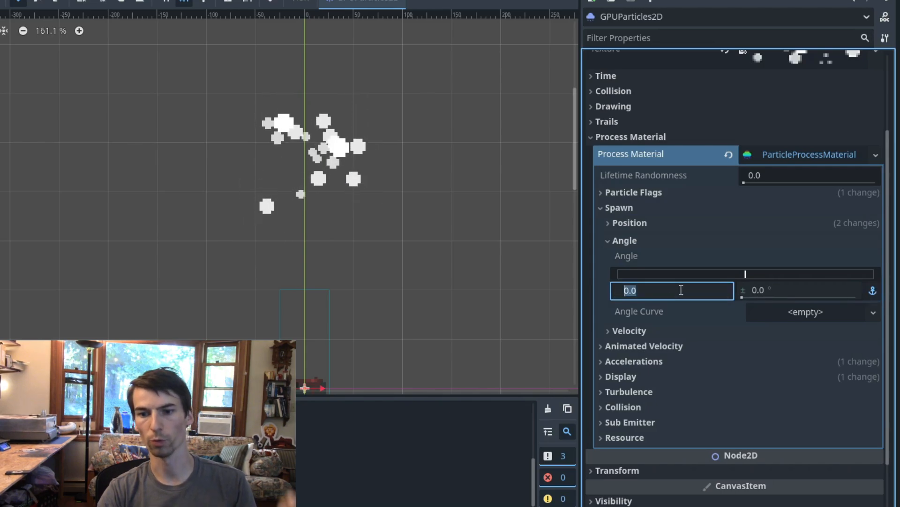
pyautogui.click(798, 290)
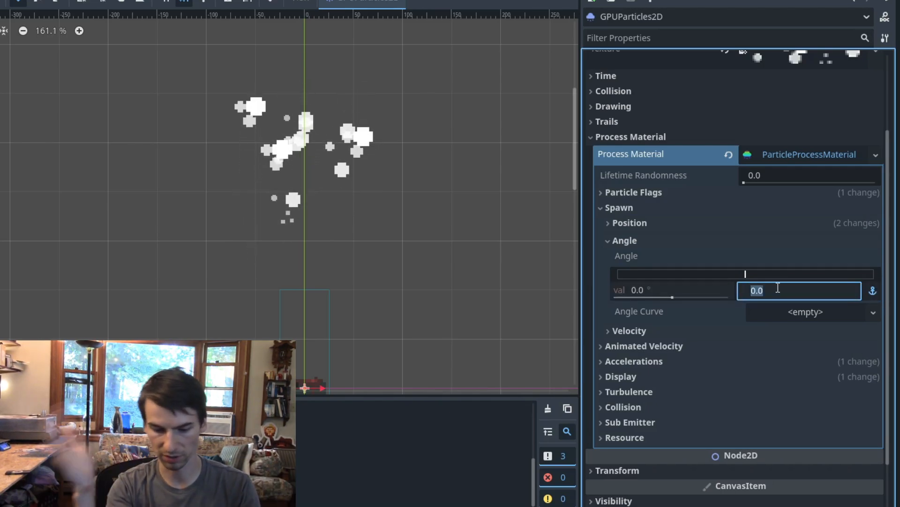
pyautogui.write('180.0')
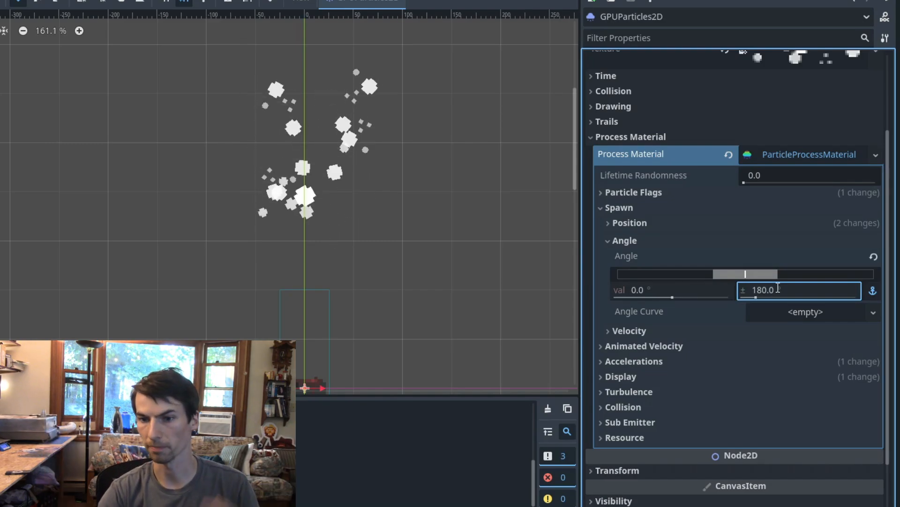
pyautogui.click(607, 240)
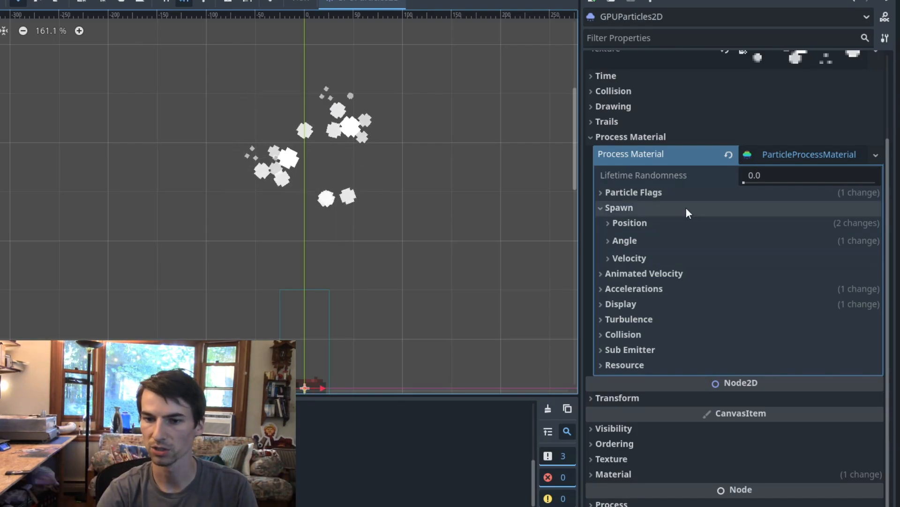
# Set Accelerations > Radial Accel to -1000 in value ± mode.
pyautogui.click(619, 208)
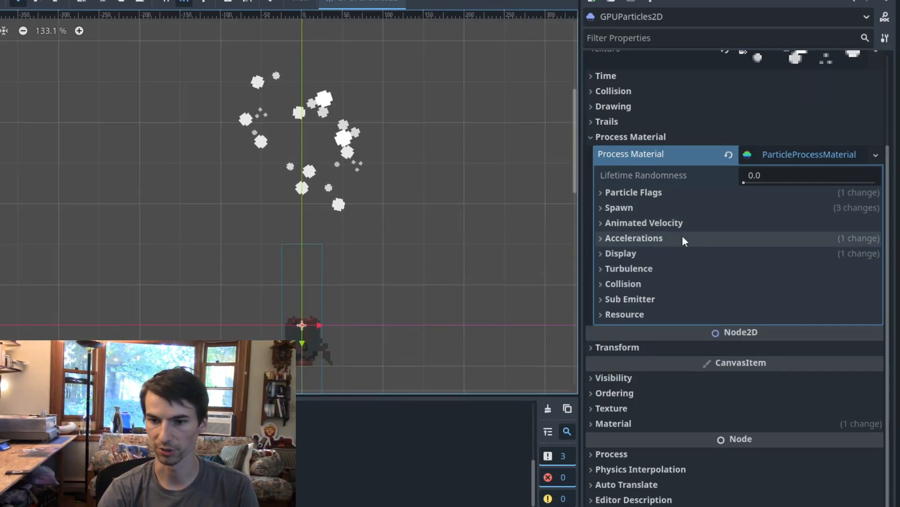
pyautogui.click(633, 238)
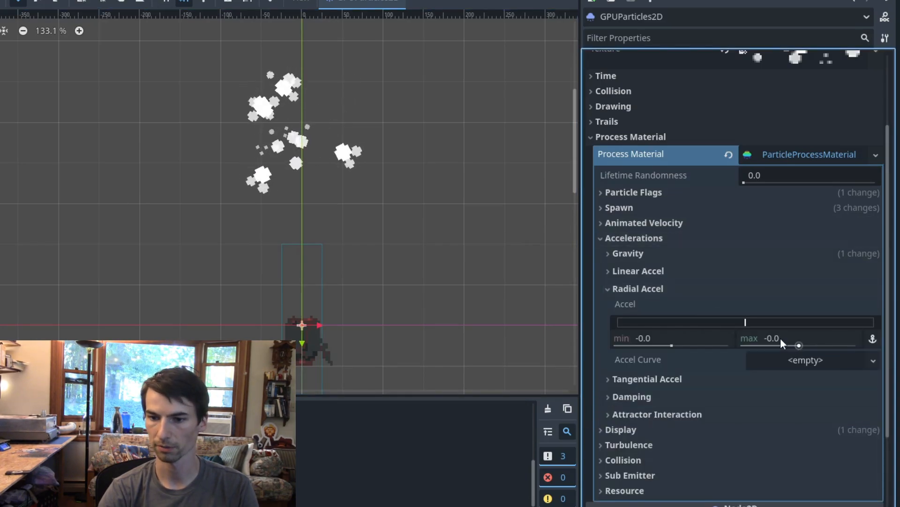
pyautogui.click(873, 338)
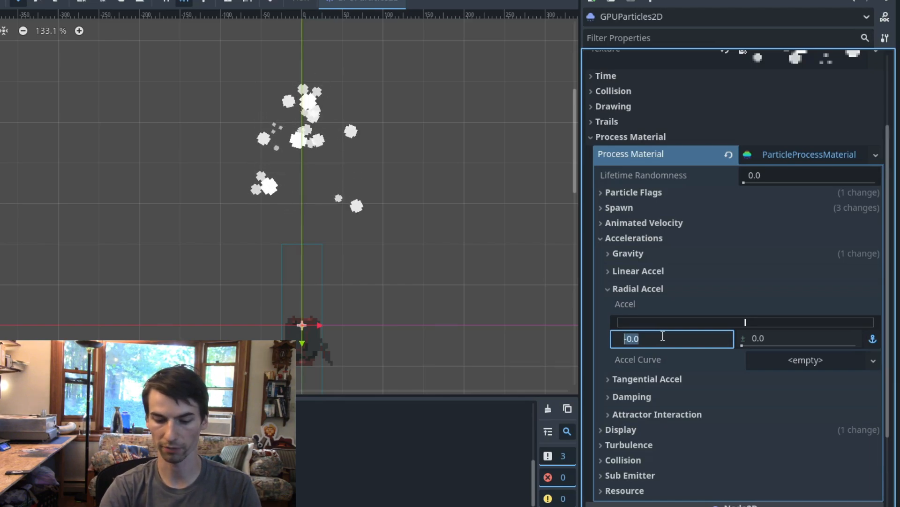
pyautogui.write('100')
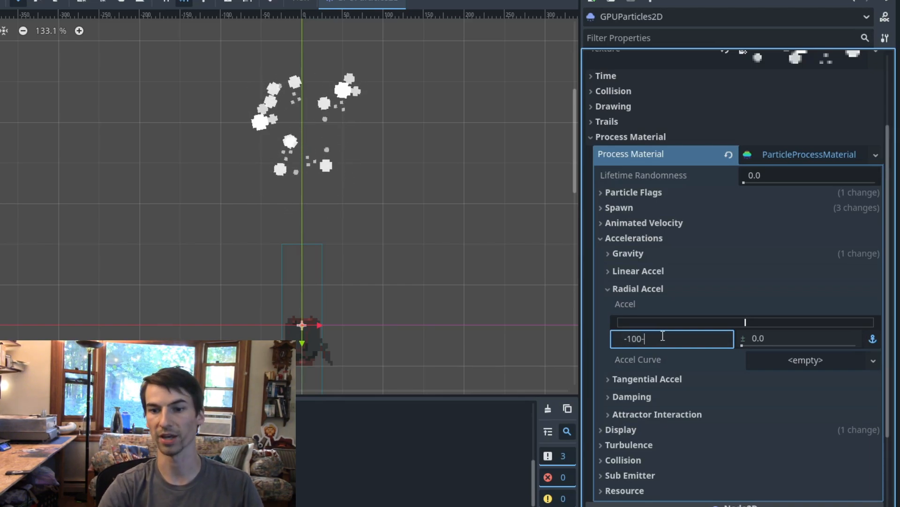
pyautogui.write('0.0')
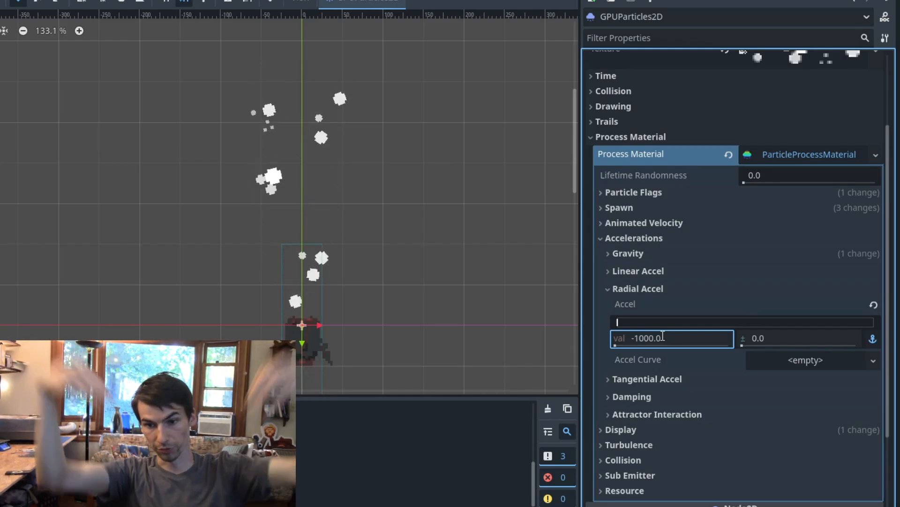
pyautogui.click(638, 289)
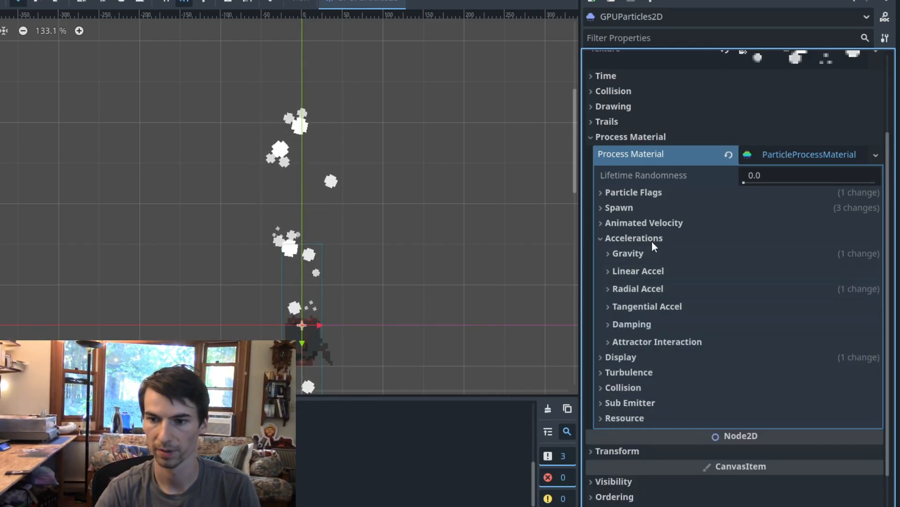
# Change the particle Gravity y value from 98.0 to 0.0.
pyautogui.click(628, 253)
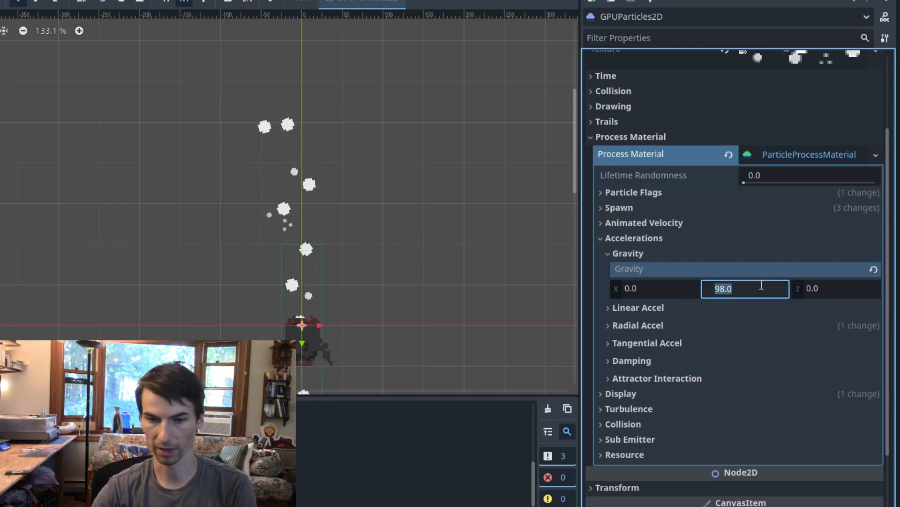
pyautogui.write('0.0')
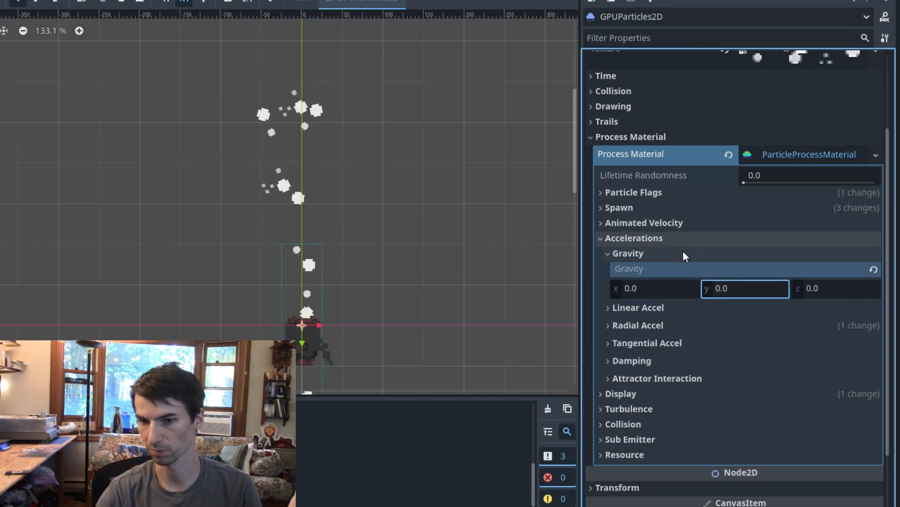
pyautogui.click(628, 253)
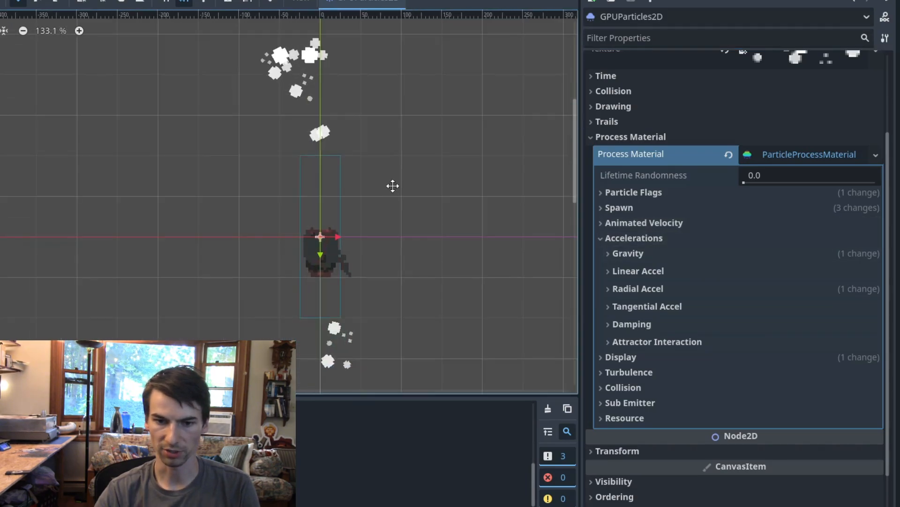
pyautogui.scroll(-3)
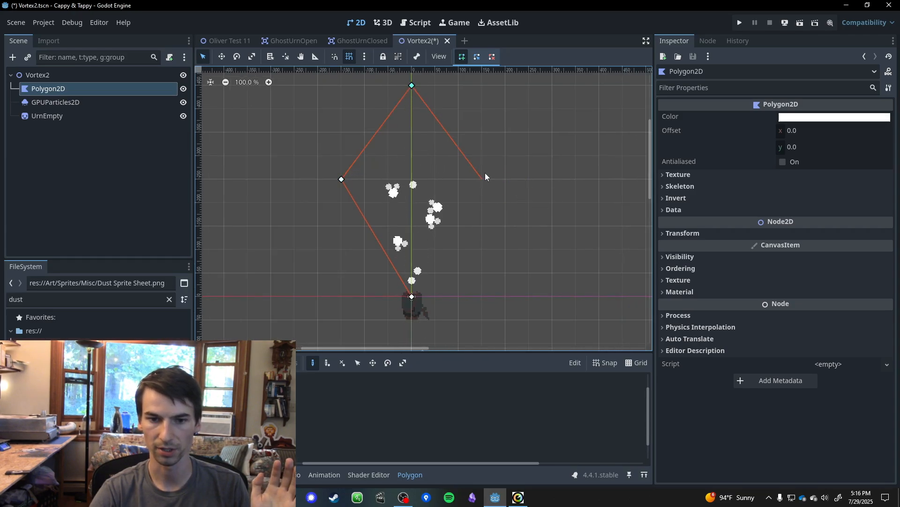
# Set Polygon2D's Visibility > Clip Children to Clip Only.
pyautogui.scroll(3)
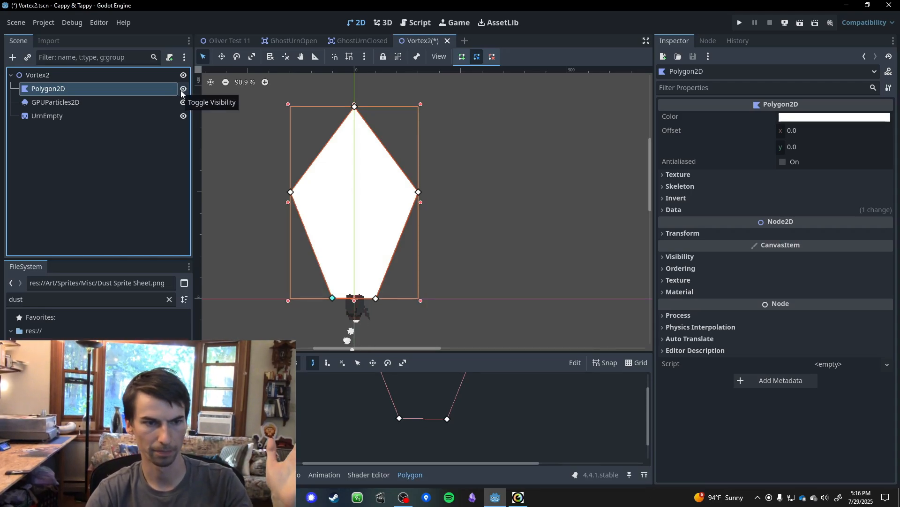
pyautogui.click(56, 102)
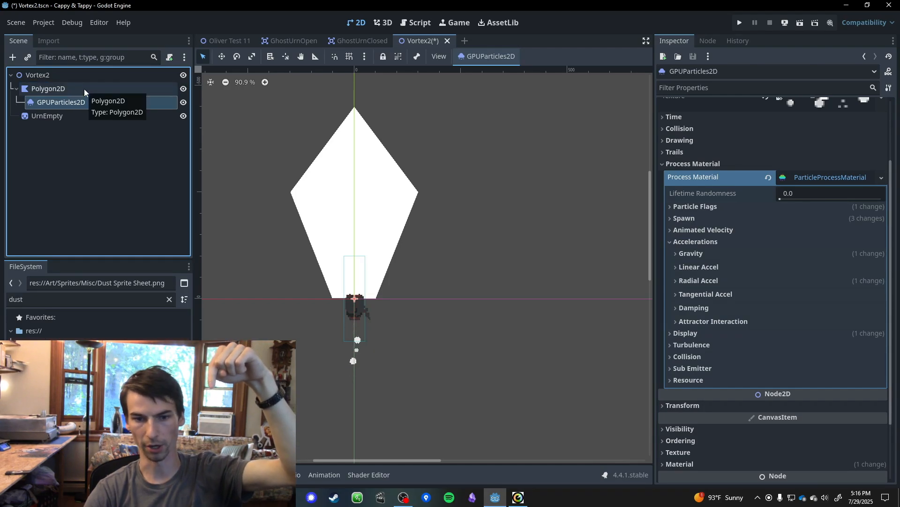
pyautogui.click(47, 88)
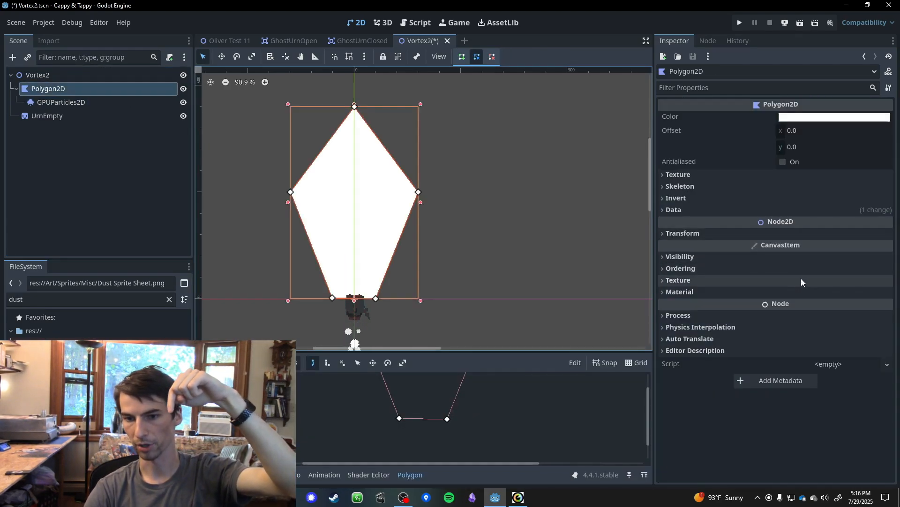
pyautogui.click(680, 256)
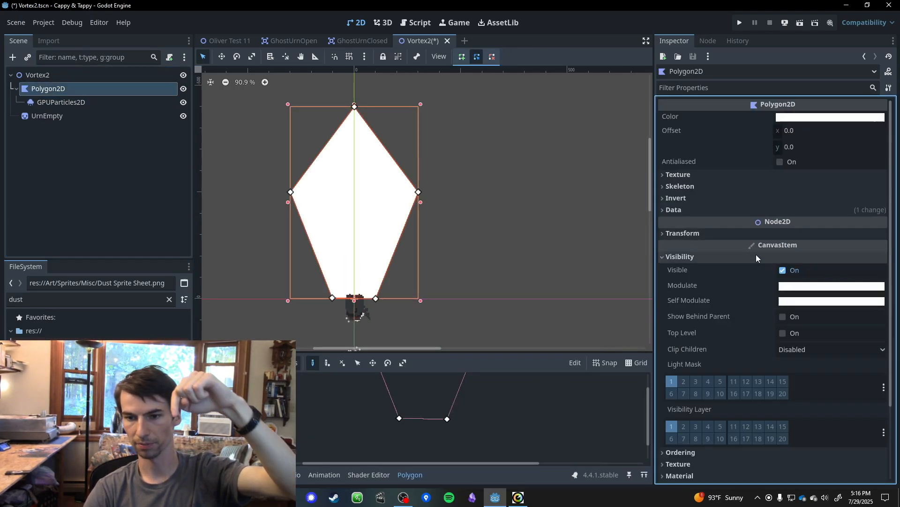
pyautogui.click(829, 348)
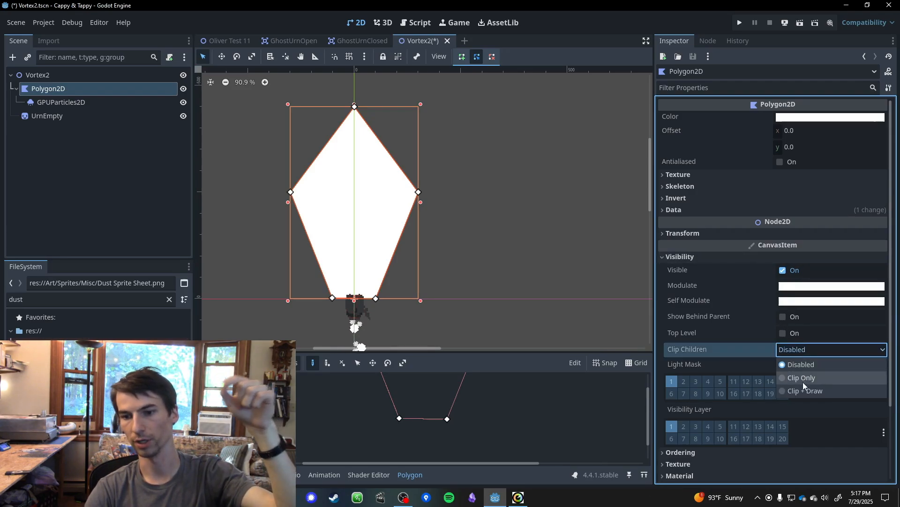
pyautogui.click(801, 378)
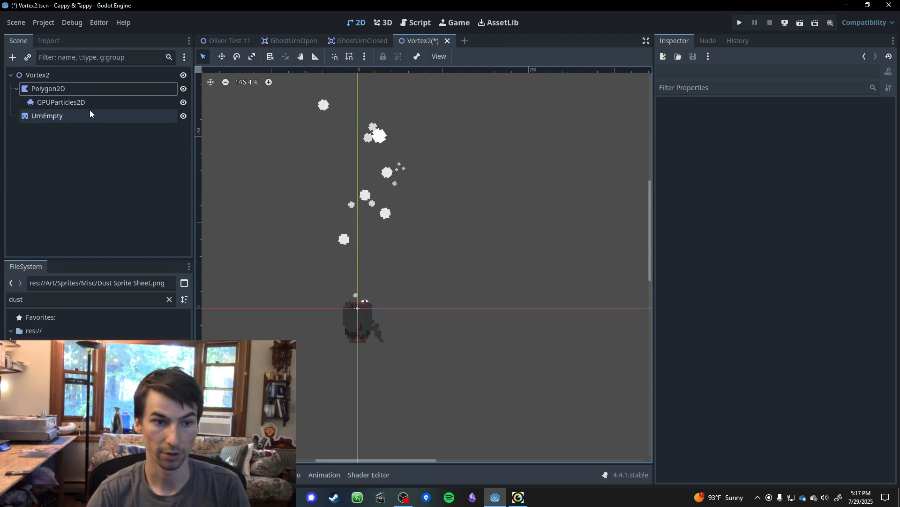
pyautogui.click(48, 89)
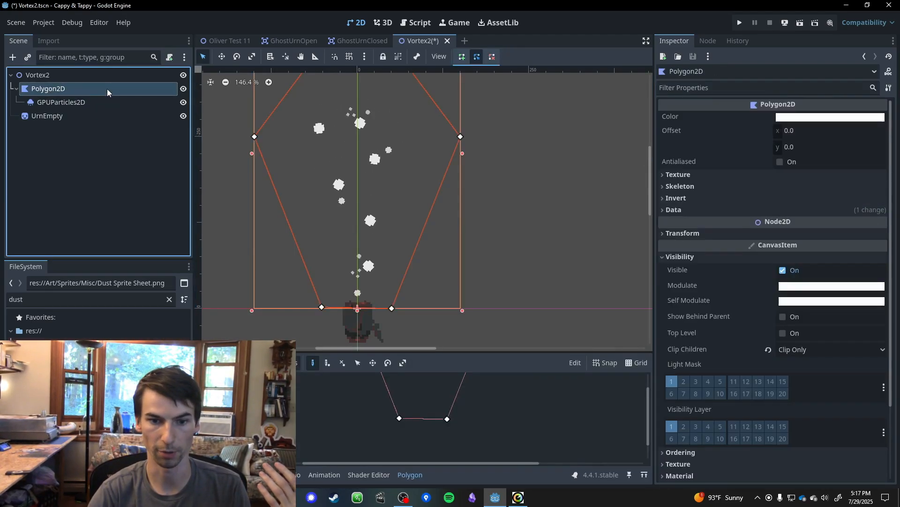
pyautogui.scroll(3)
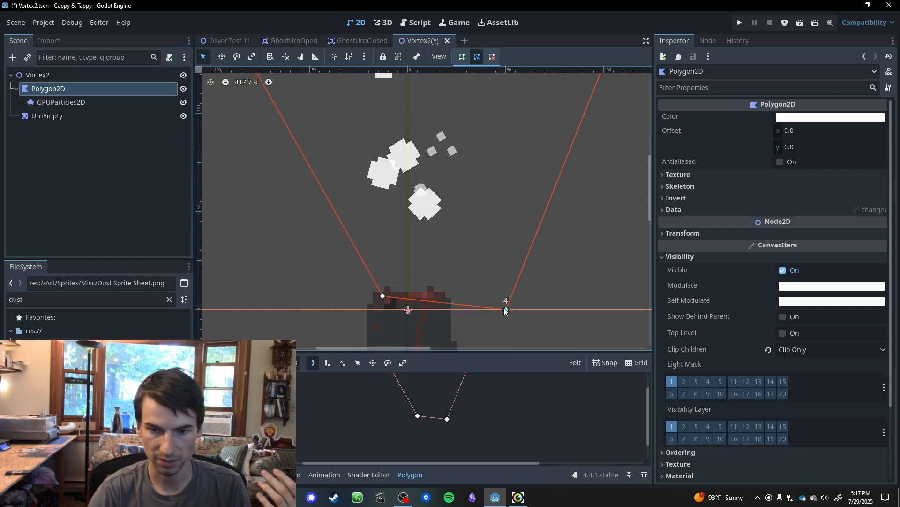
pyautogui.scroll(-3)
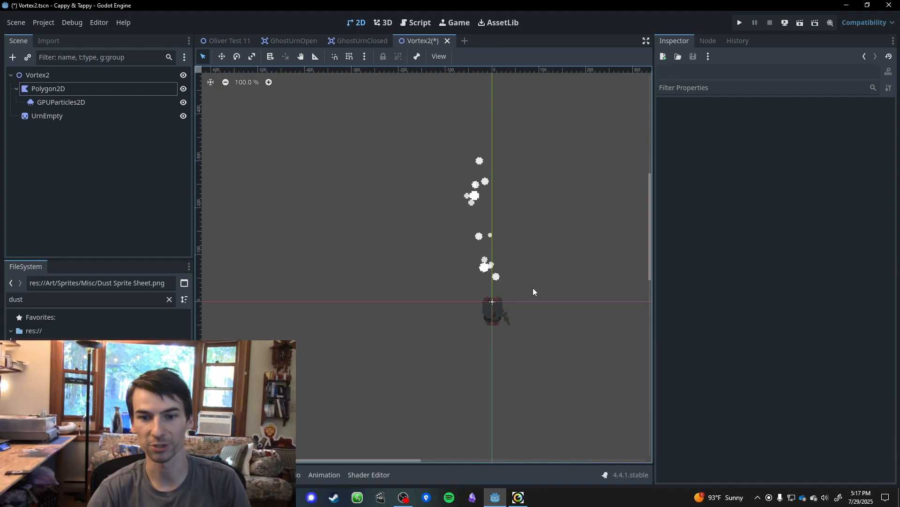
pyautogui.click(61, 101)
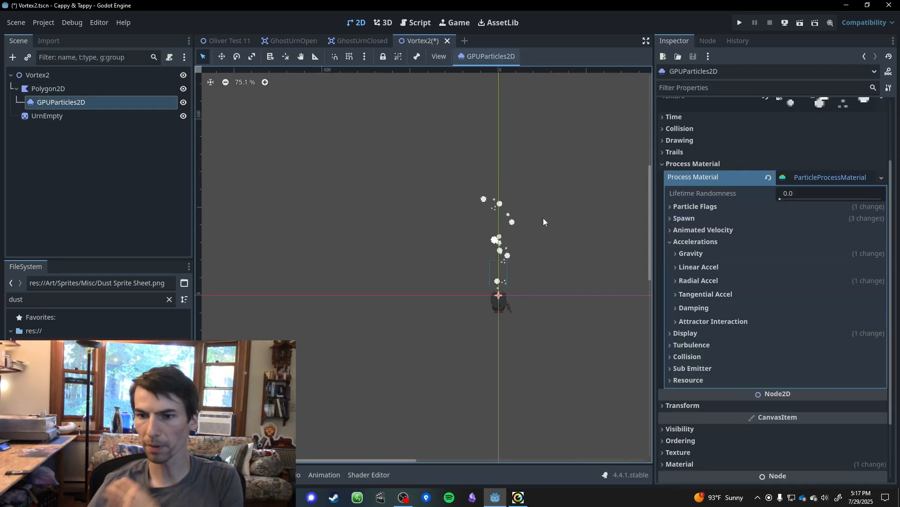
# Set the GPUParticles2D Amount to 30 and collapse the Process Material section.
pyautogui.scroll(3)
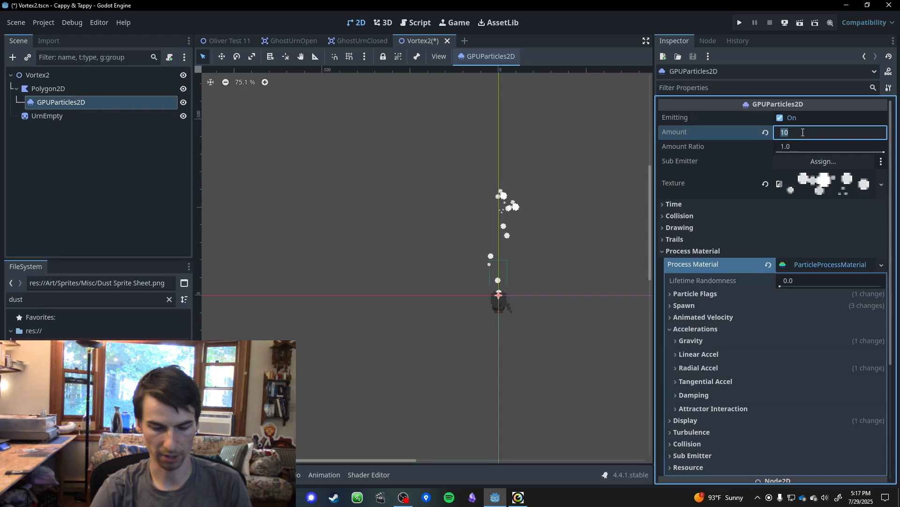
pyautogui.write('30')
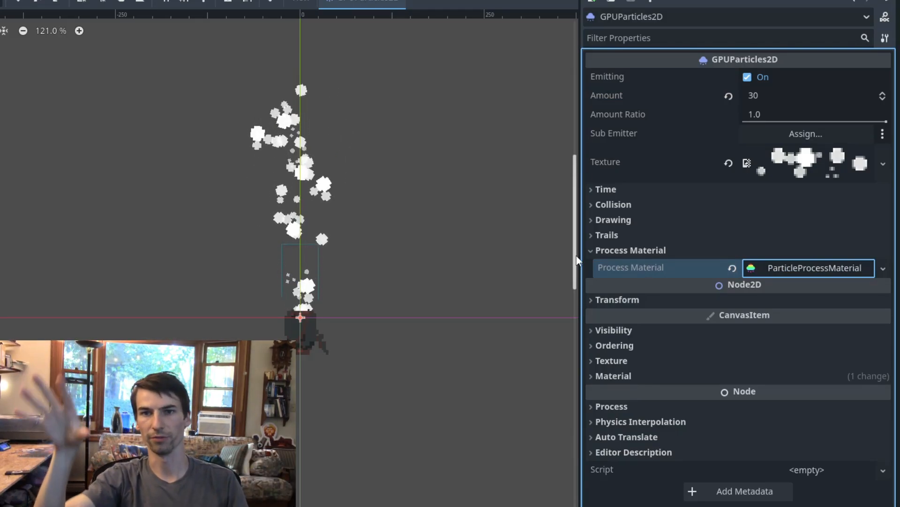
pyautogui.click(630, 250)
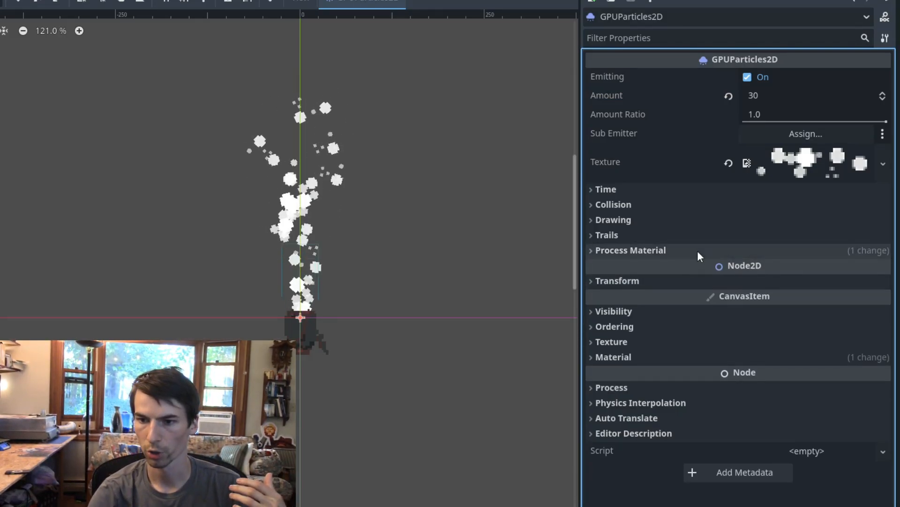
# Set the dust particle scale to 0.8 with ±0.2 random spread and a 0→1 scale curve.
pyautogui.click(630, 250)
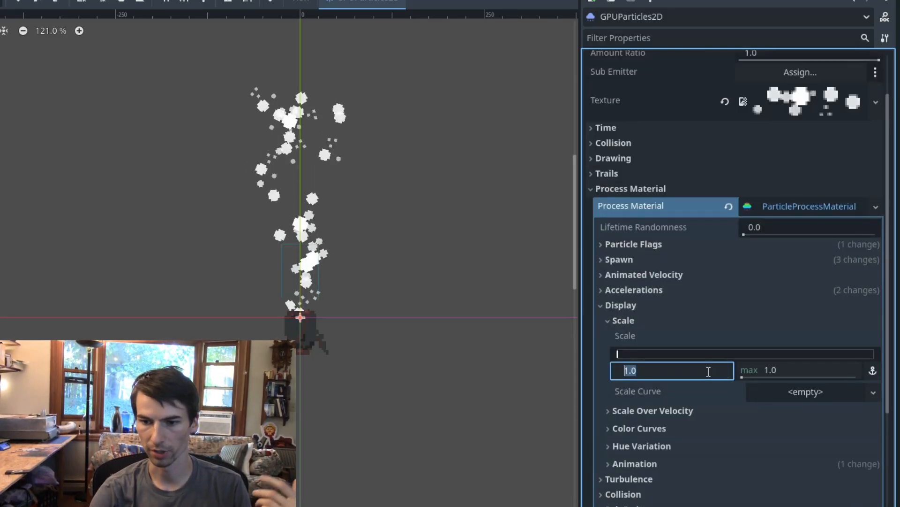
pyautogui.click(872, 369)
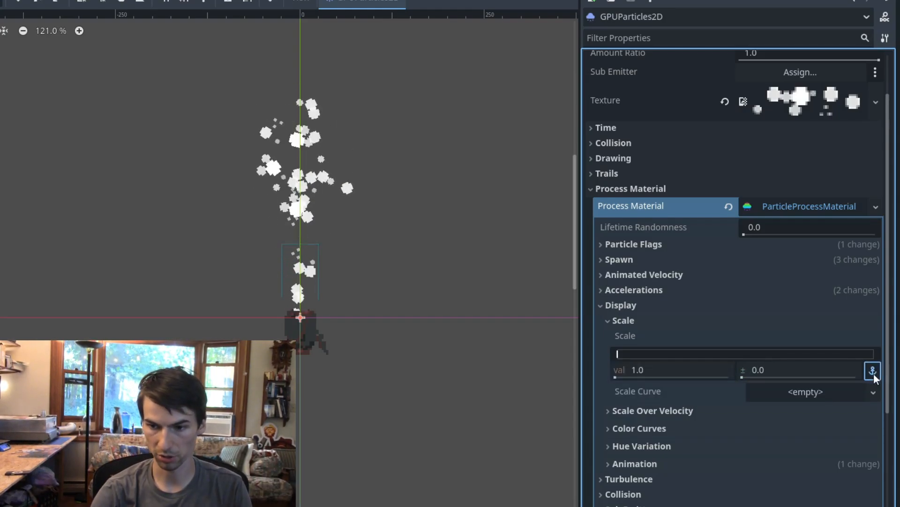
pyautogui.write('0.8')
pyautogui.click(800, 370)
pyautogui.write('0.2')
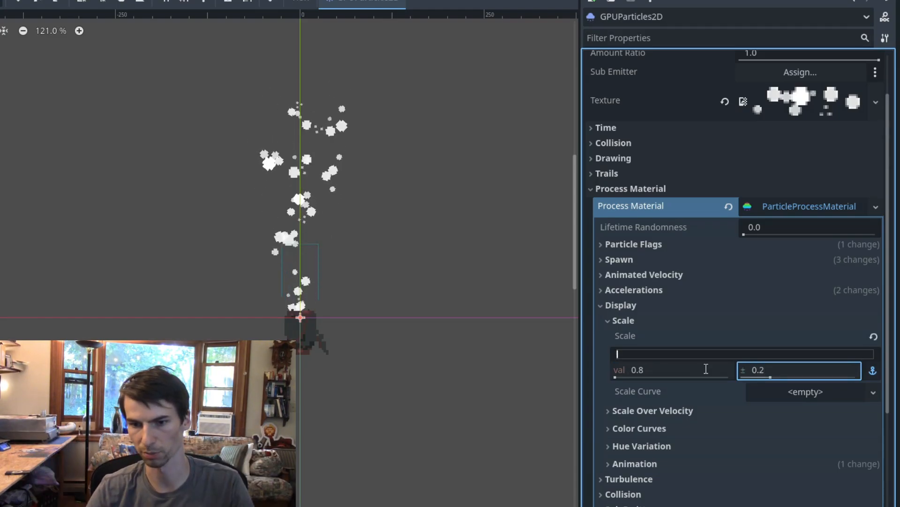
pyautogui.moveTo(763, 398)
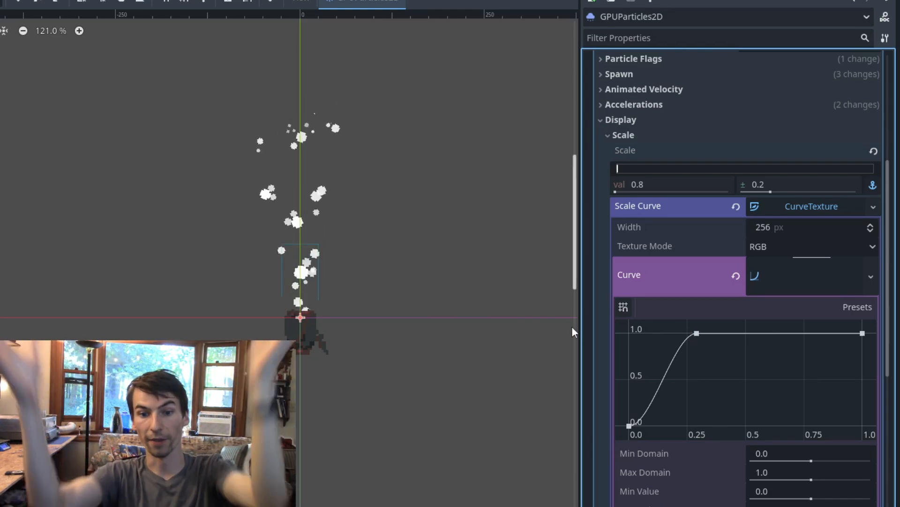
pyautogui.scroll(3)
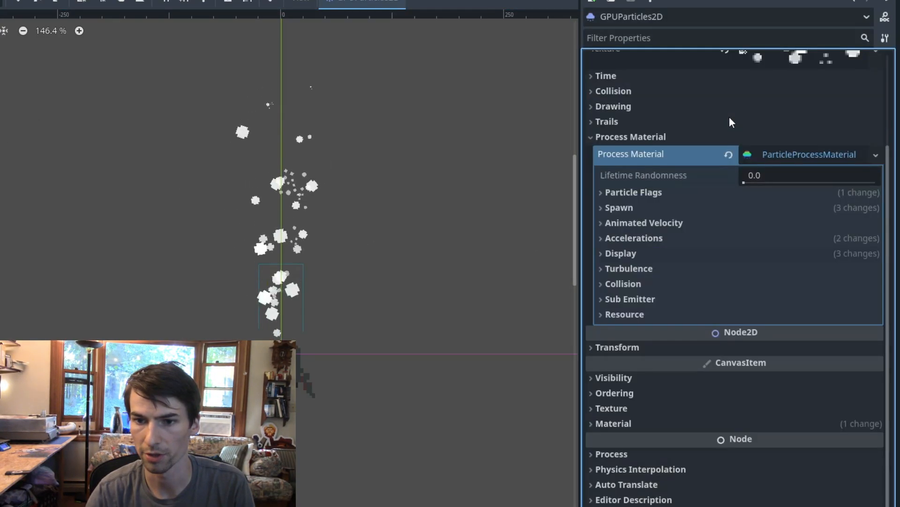
# Lower the alpha of the particle Color swatch for a slightly transparent grey tint.
pyautogui.click(621, 252)
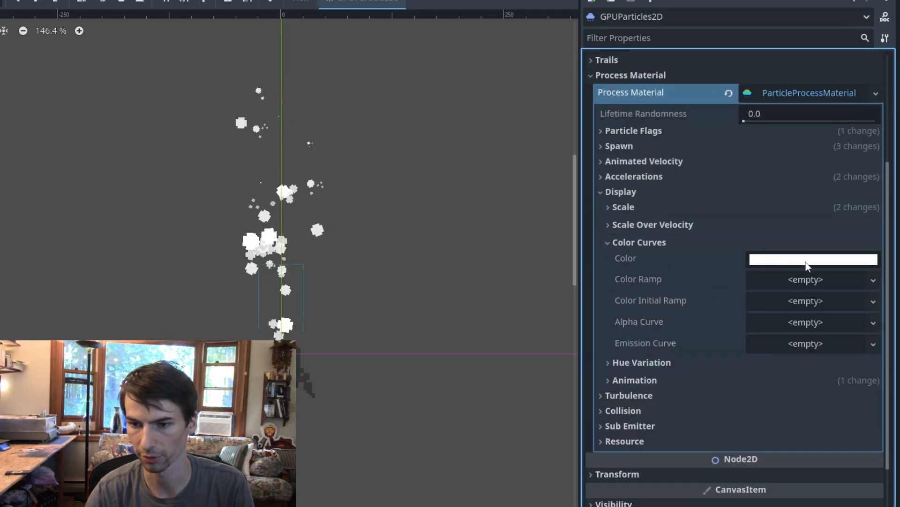
pyautogui.click(813, 259)
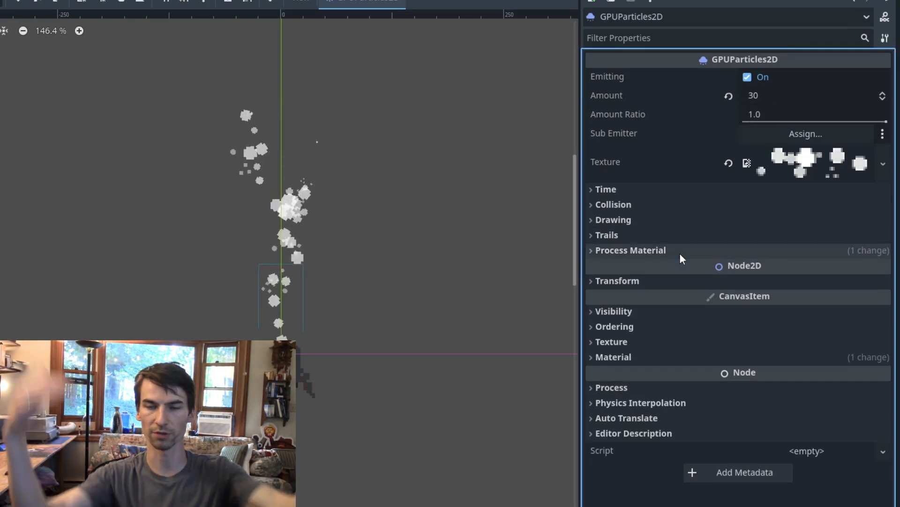
pyautogui.moveTo(681, 258)
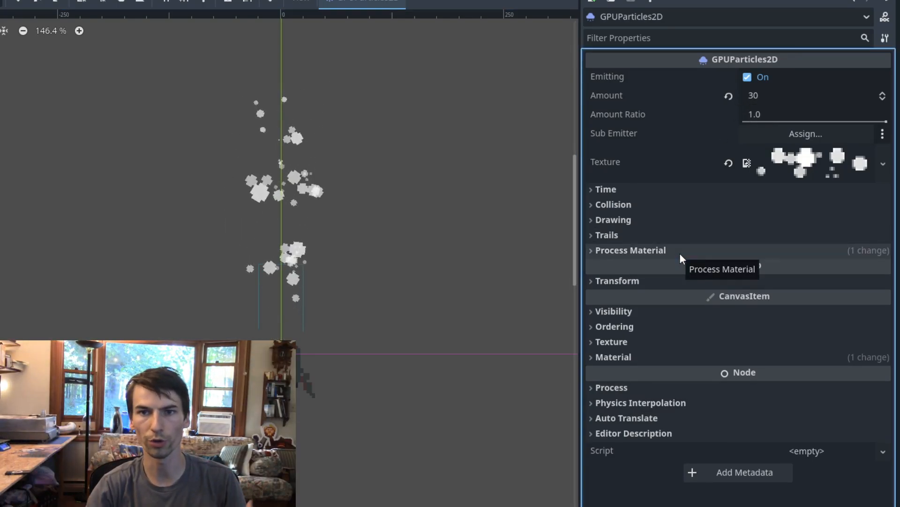